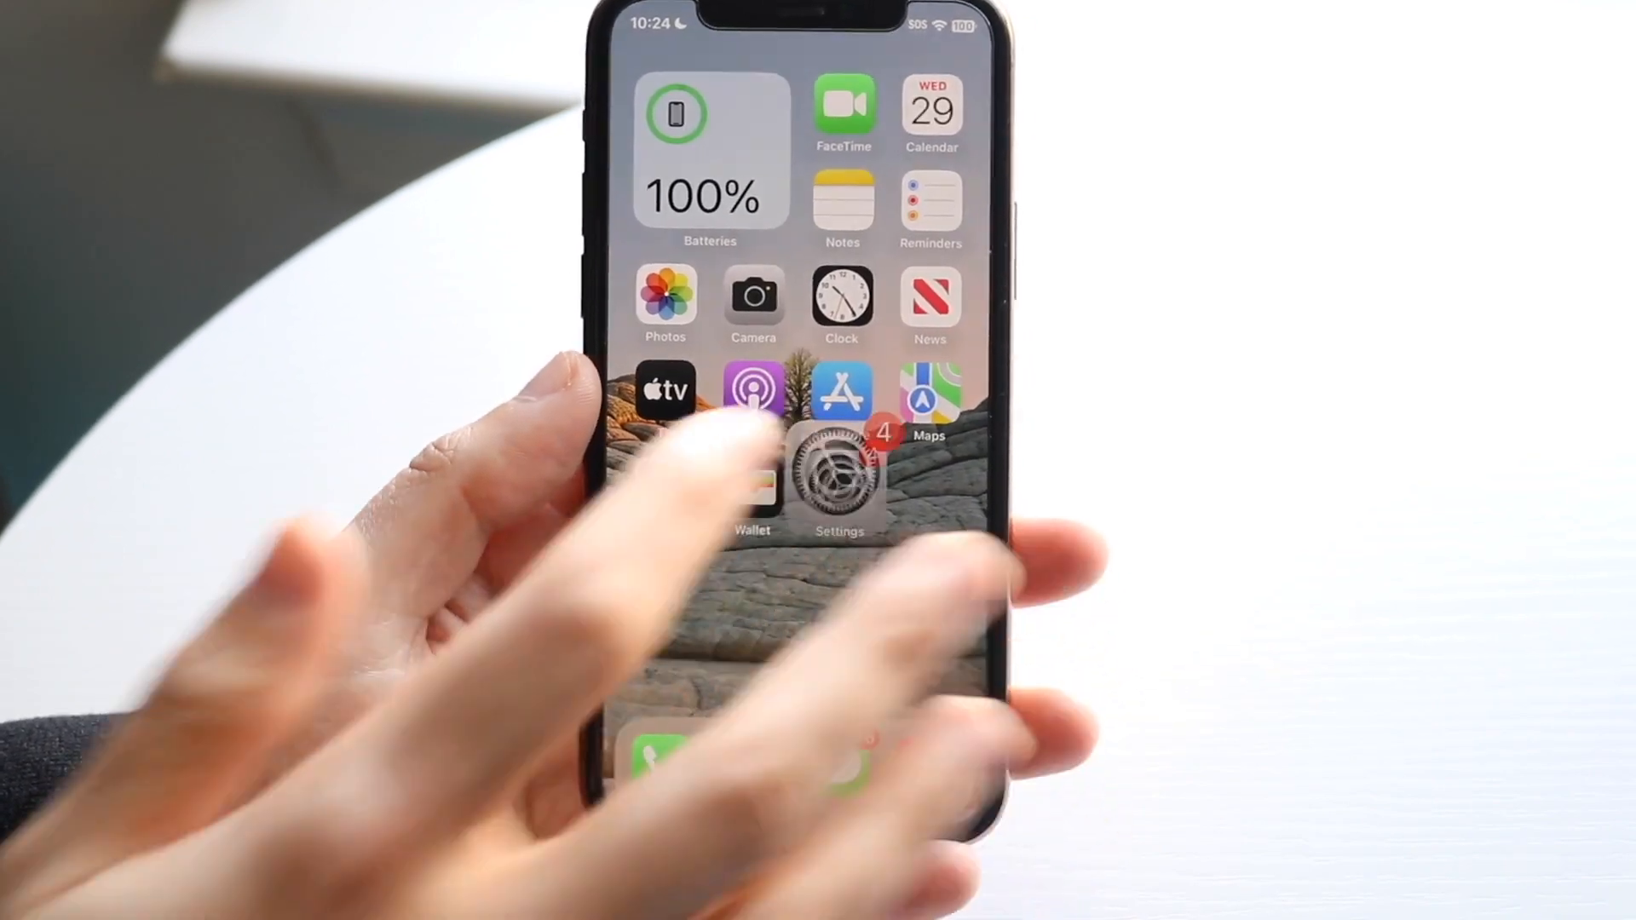
- Reopen Settings and go to General, then the Software Update page
left_click(841, 470)
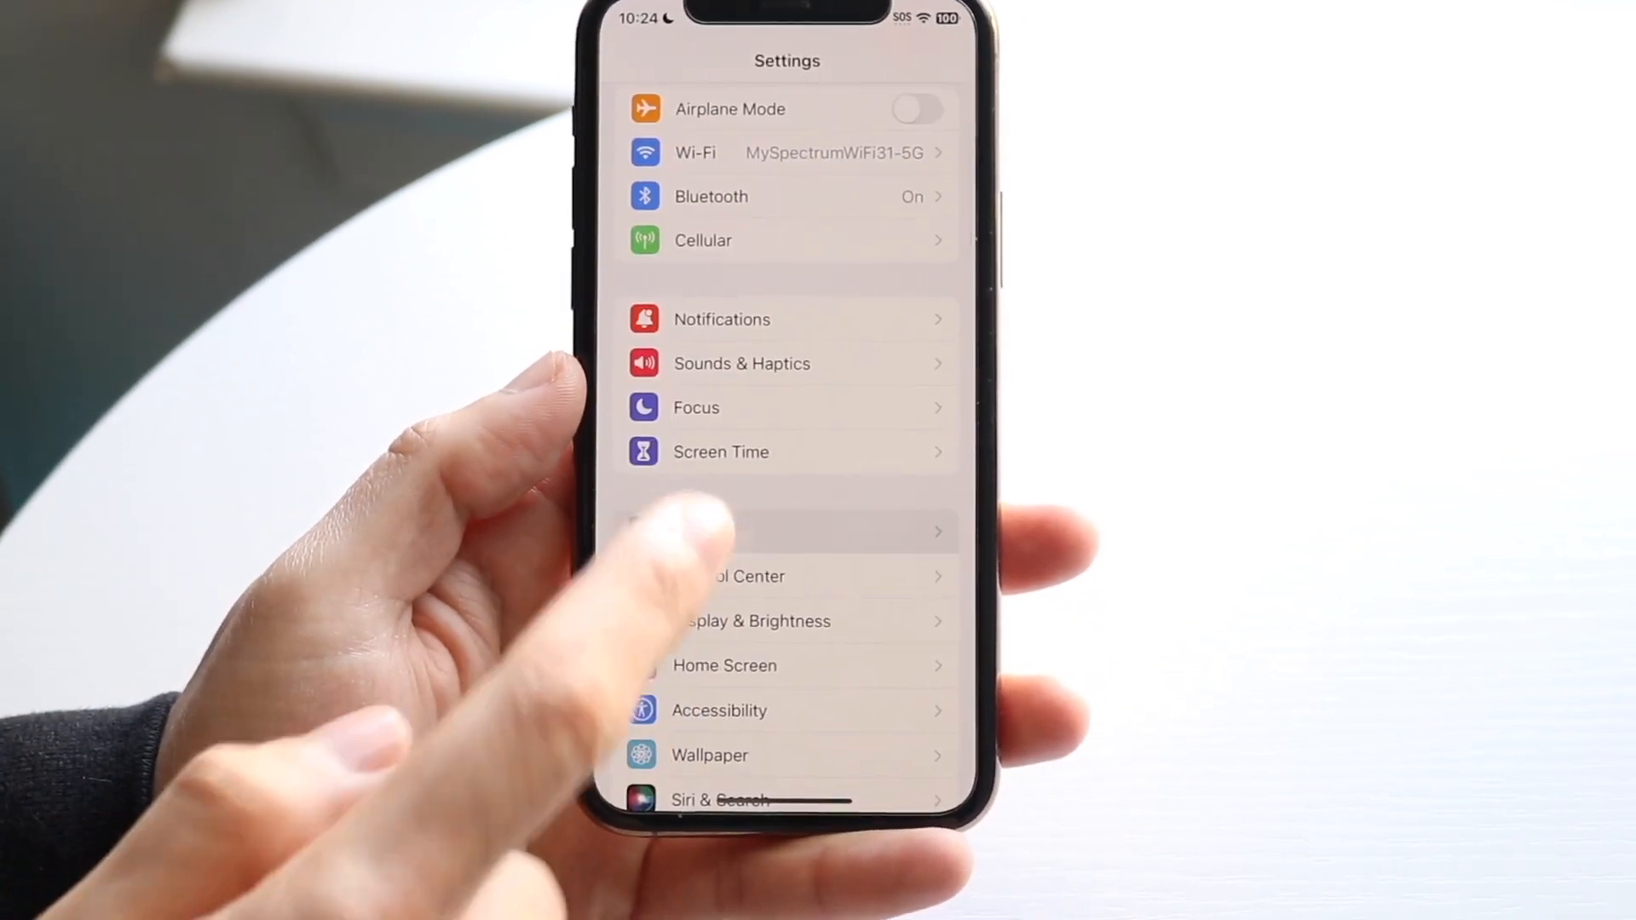
left_click(710, 530)
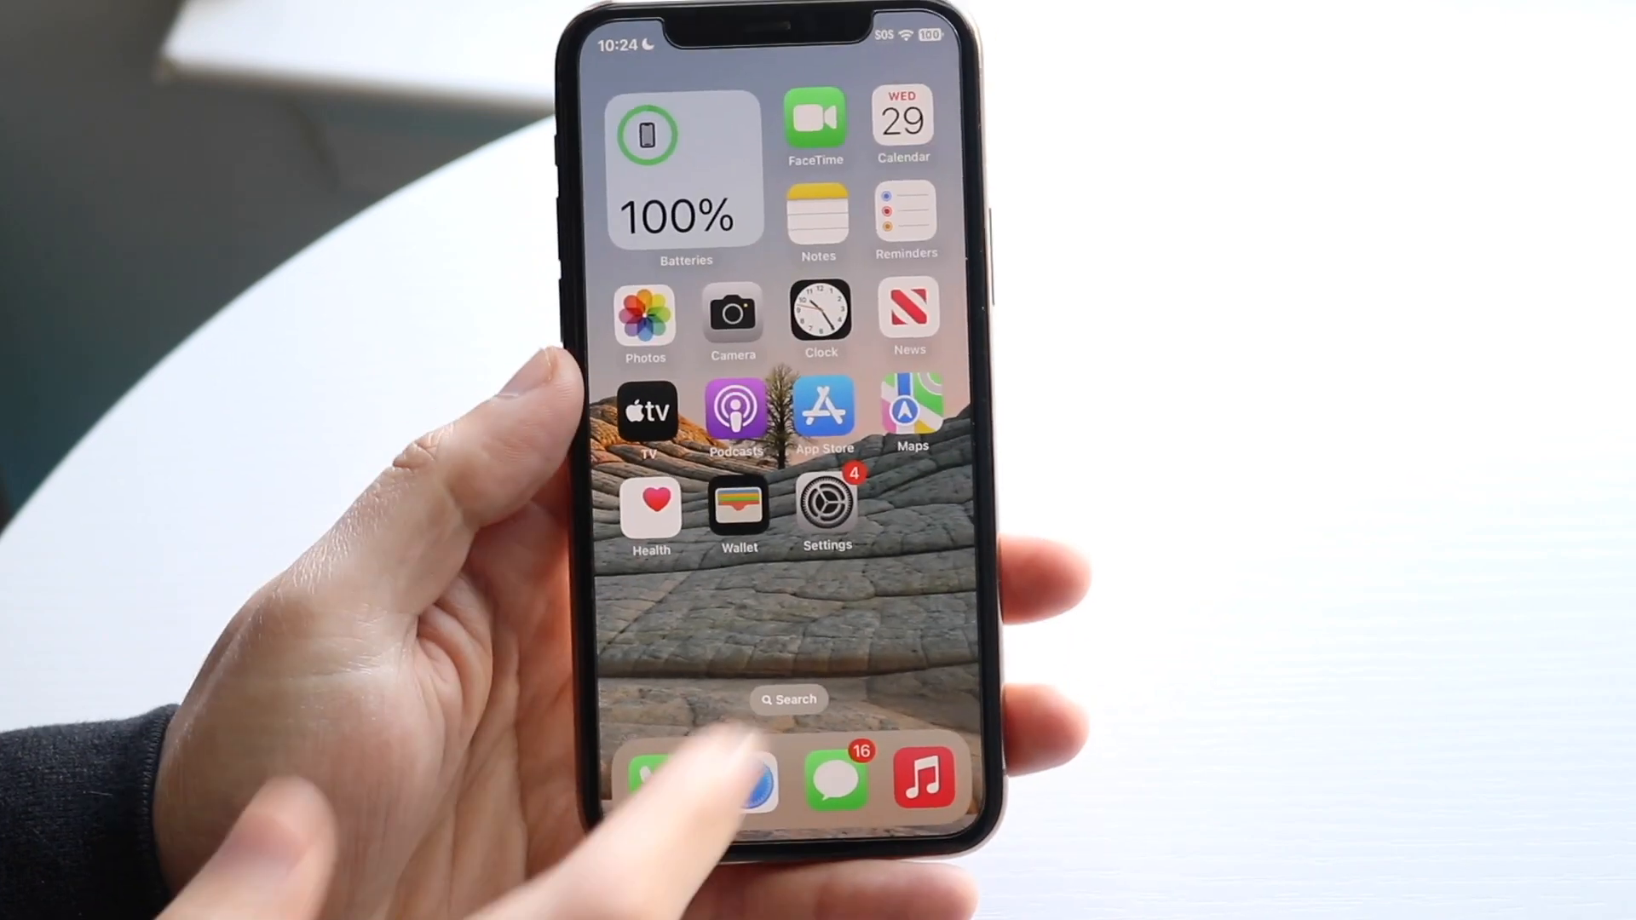
left_click(826, 512)
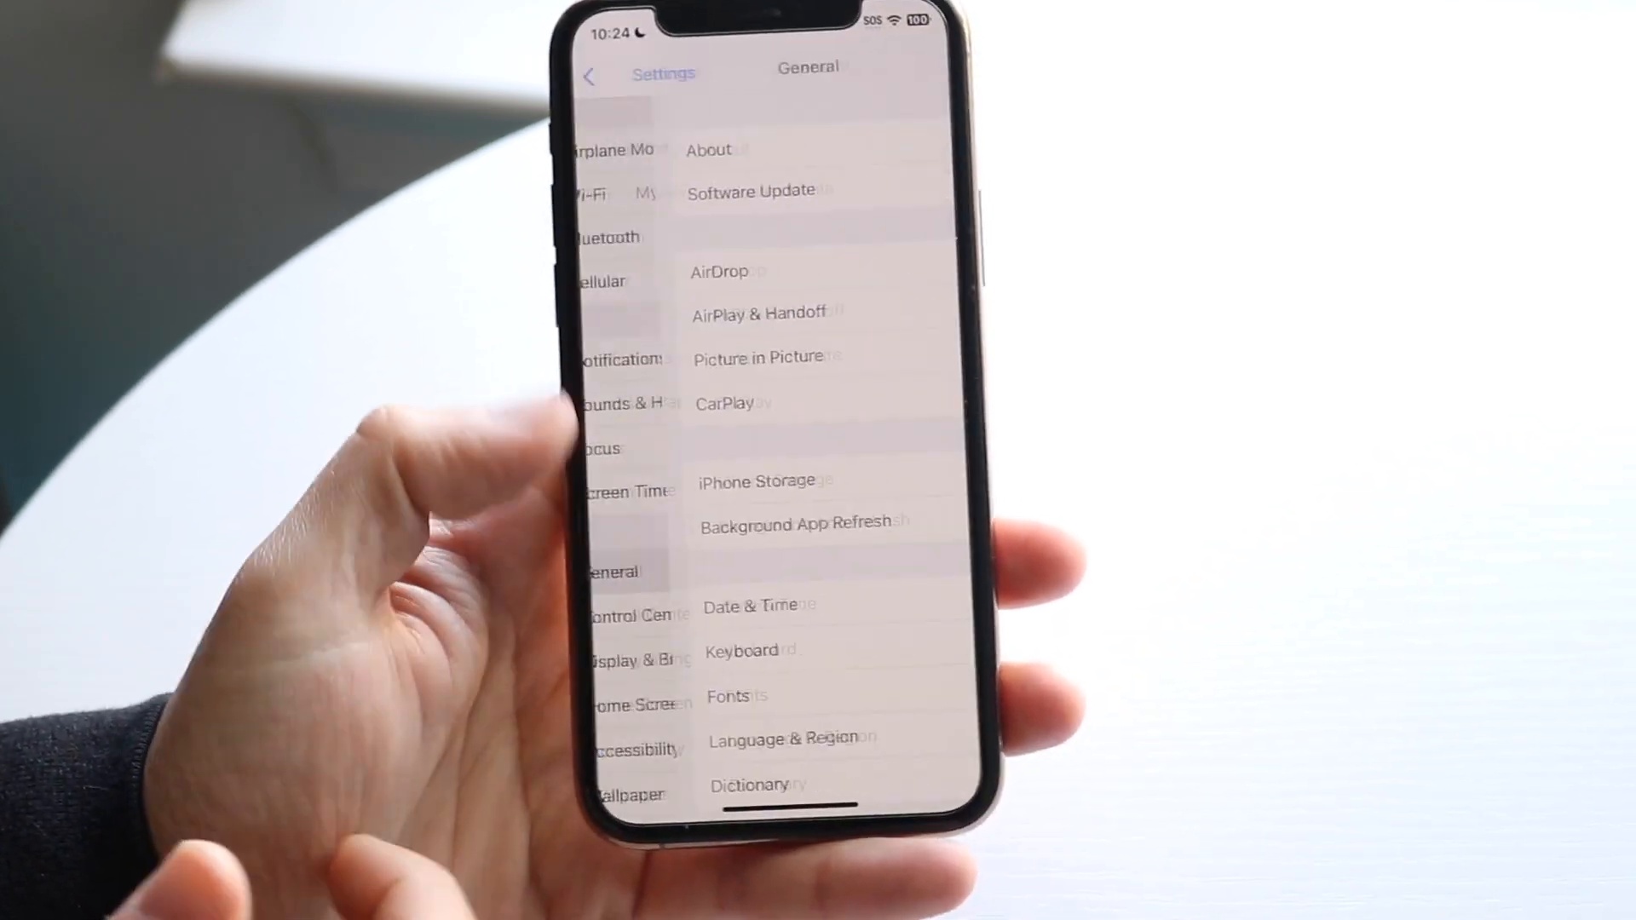
left_click(749, 191)
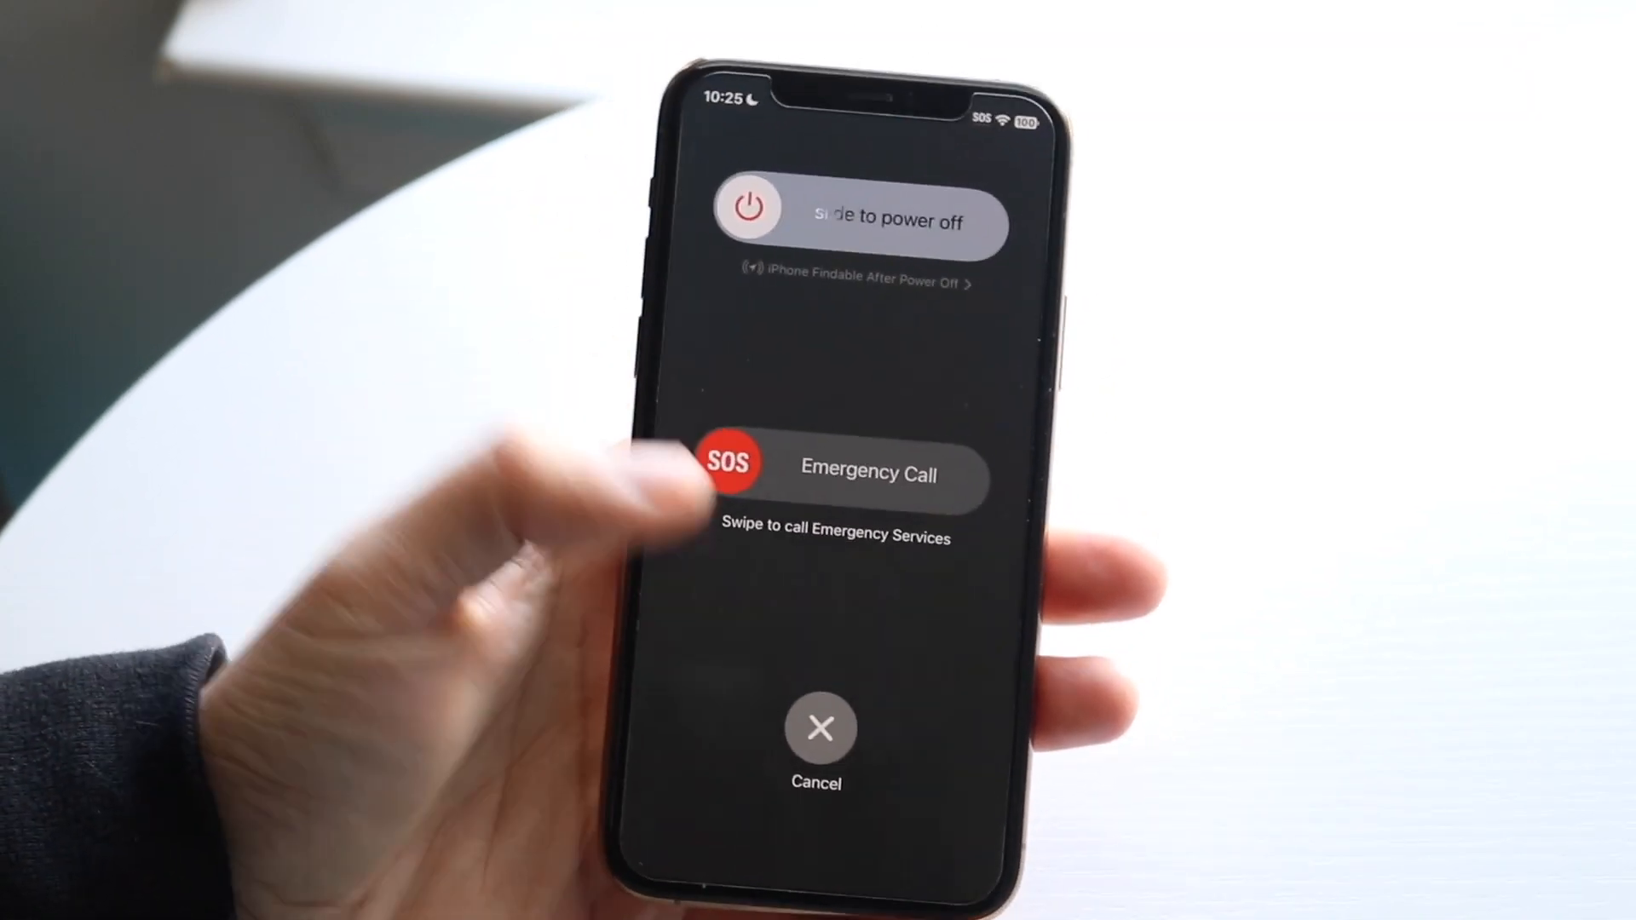
- Dismiss the power-off screen and return to the home screen
left_click(817, 725)
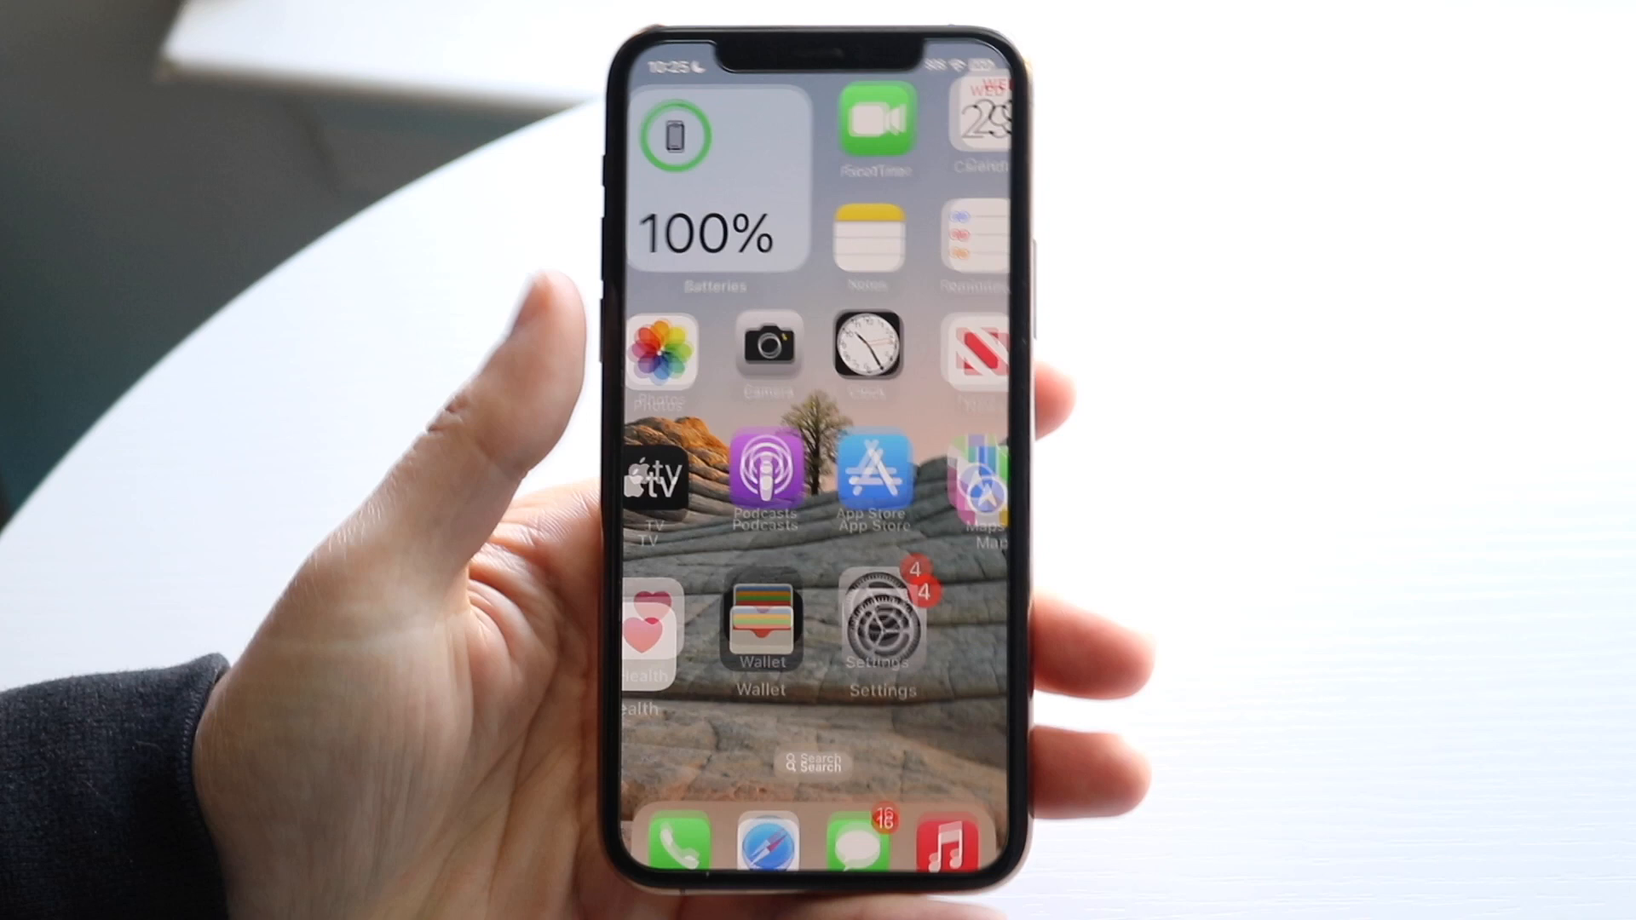